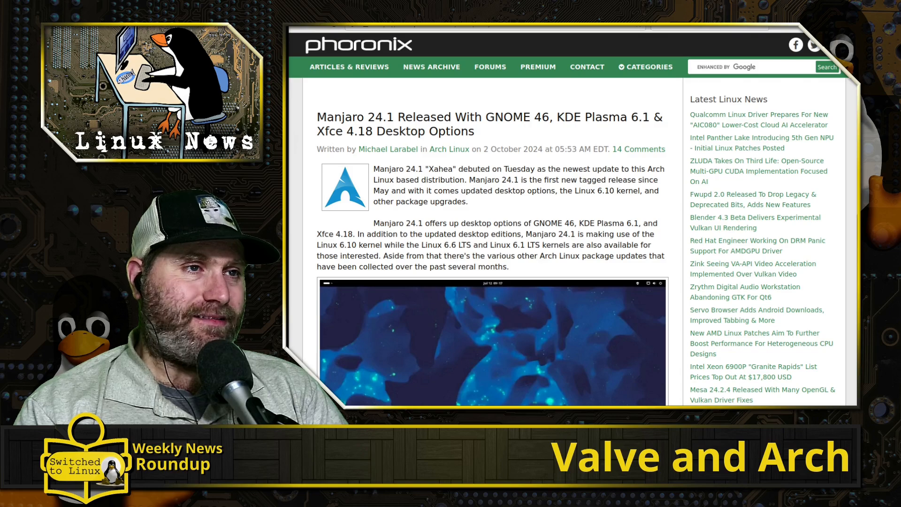
scroll(down, 3)
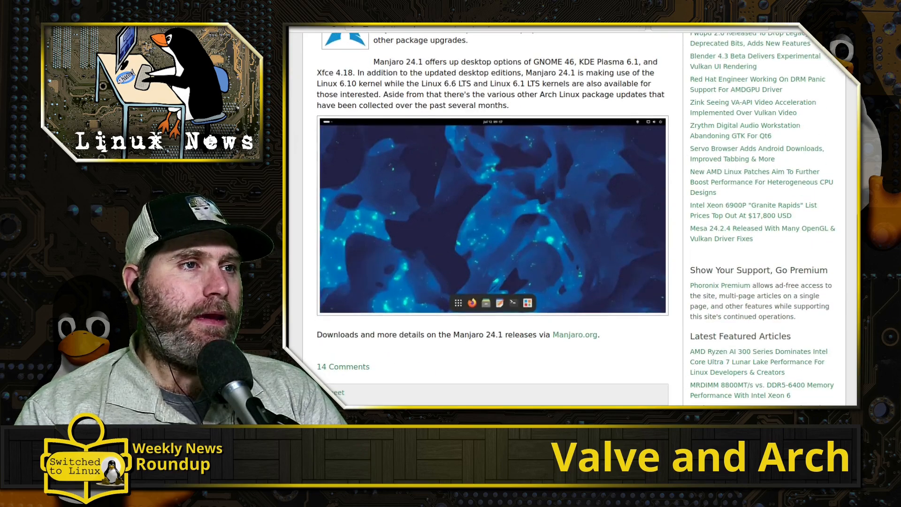
scroll(down, 3)
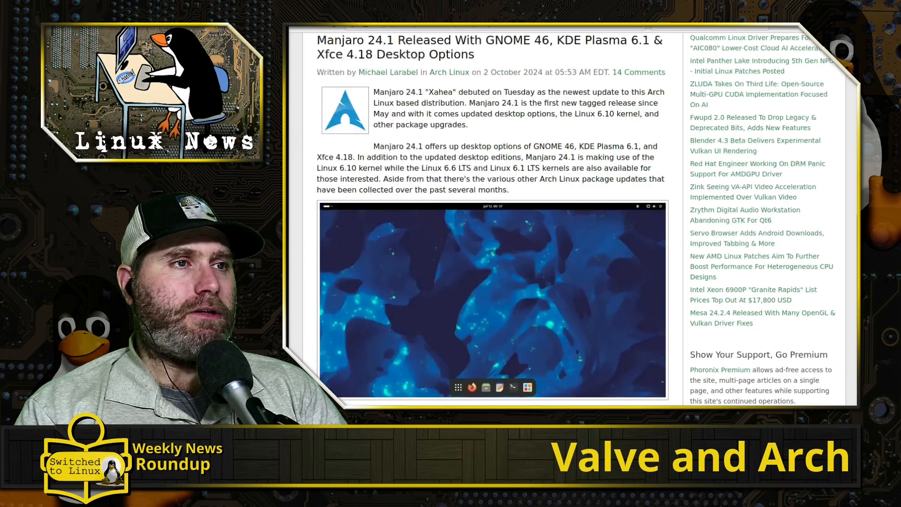
scroll(down, 3)
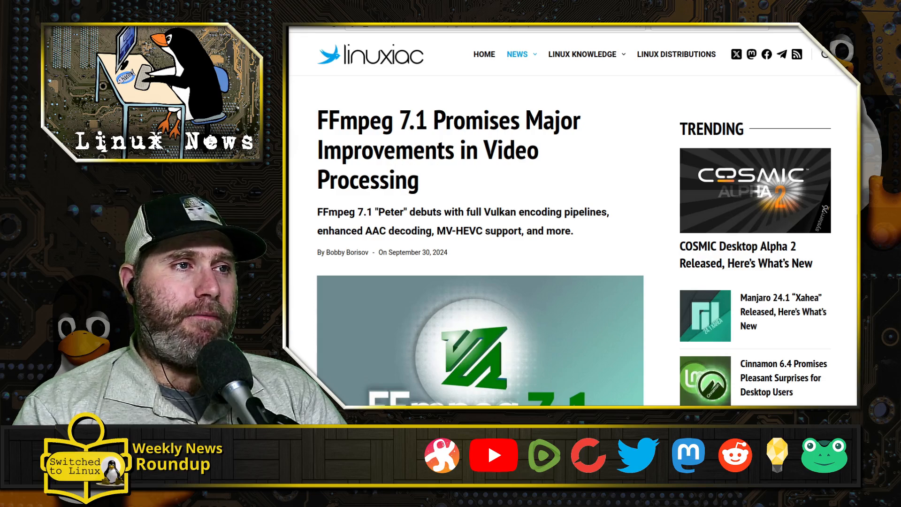
scroll(down, 3)
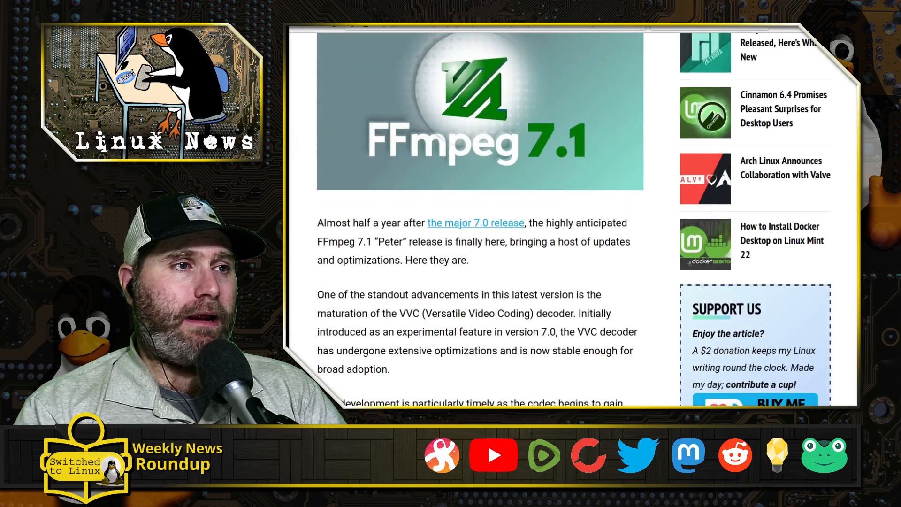
scroll(down, 3)
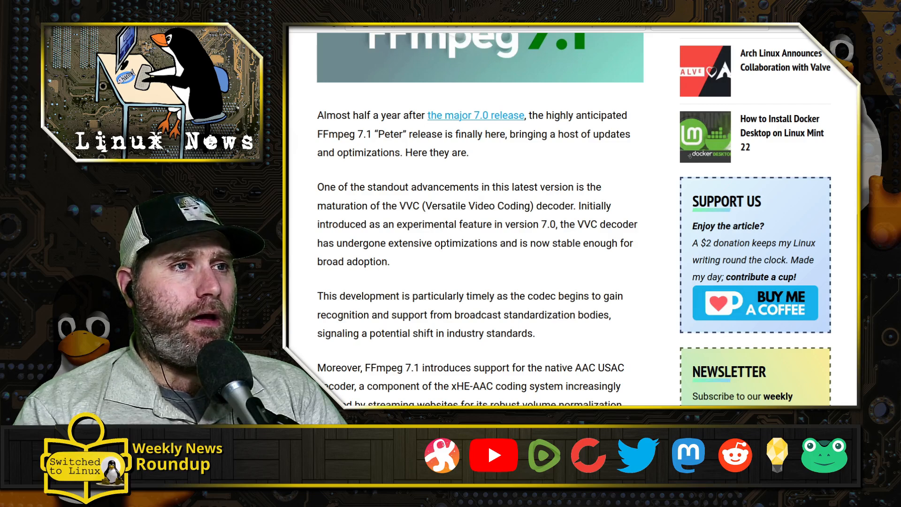
scroll(down, 3)
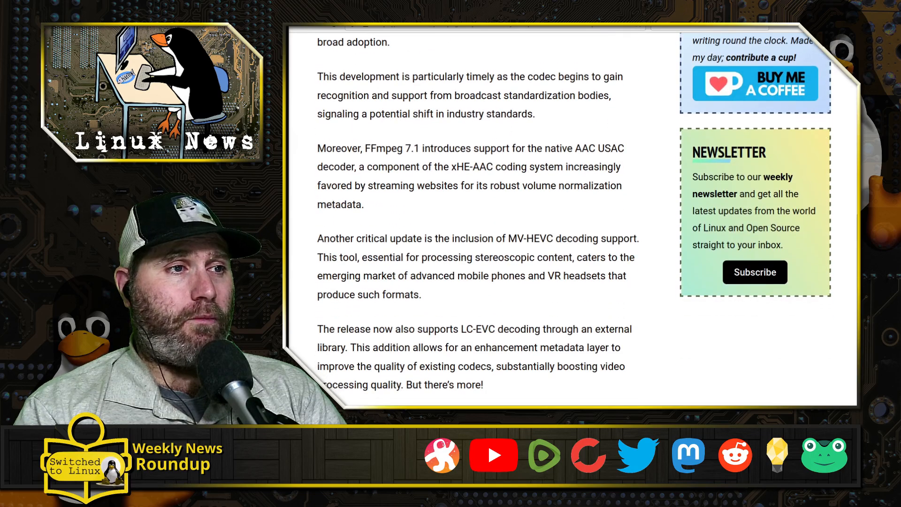
scroll(down, 3)
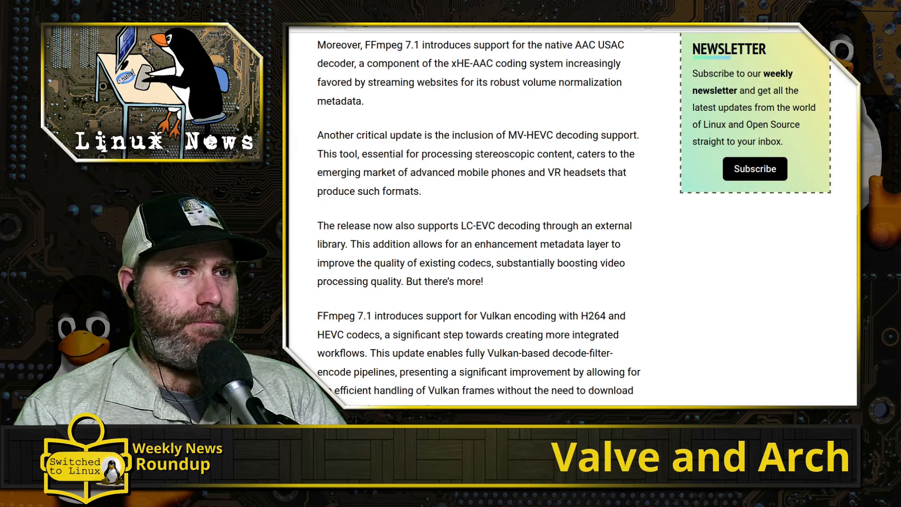
scroll(down, 3)
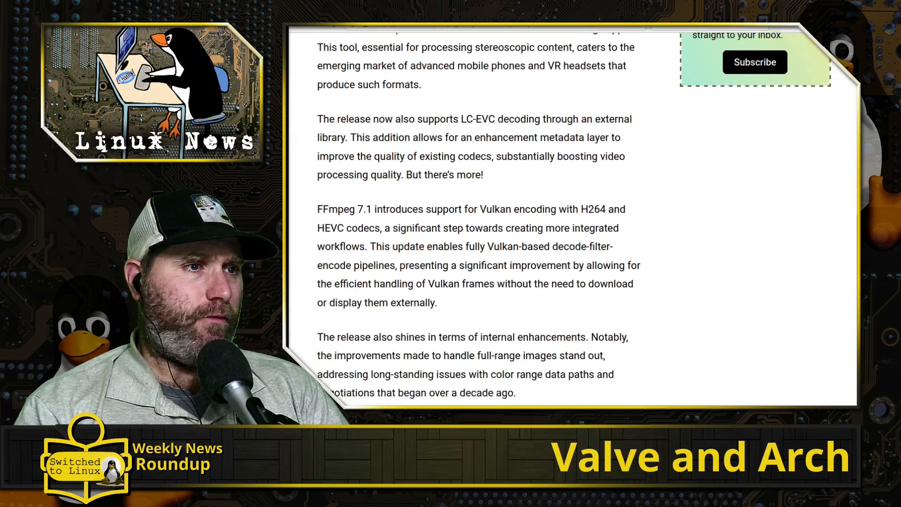
scroll(down, 3)
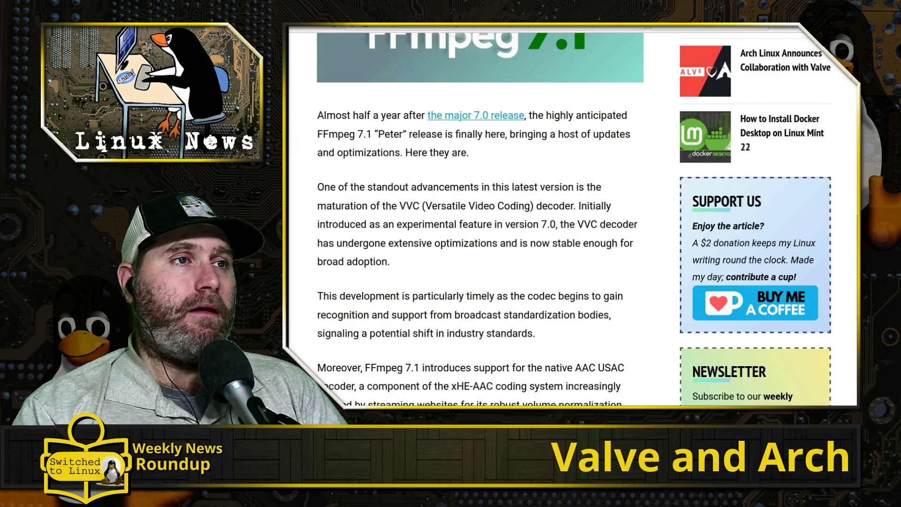
scroll(up, 3)
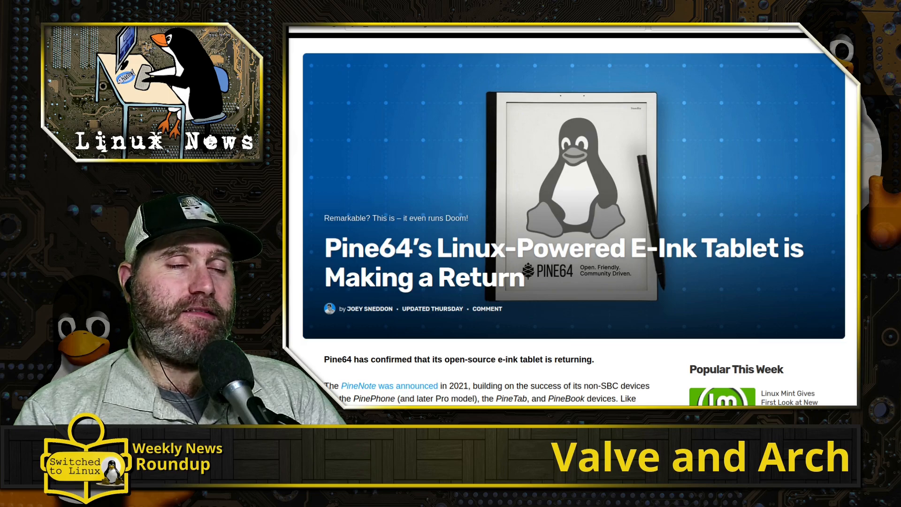
scroll(down, 3)
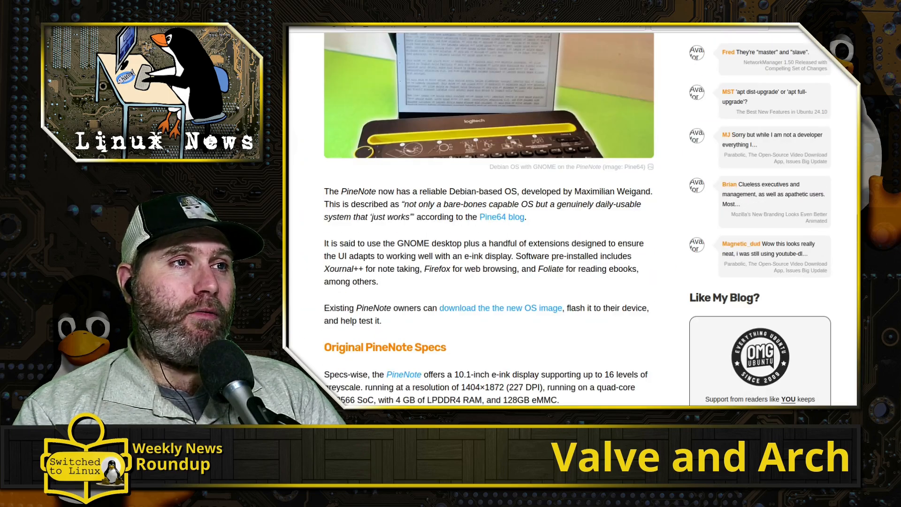
scroll(down, 3)
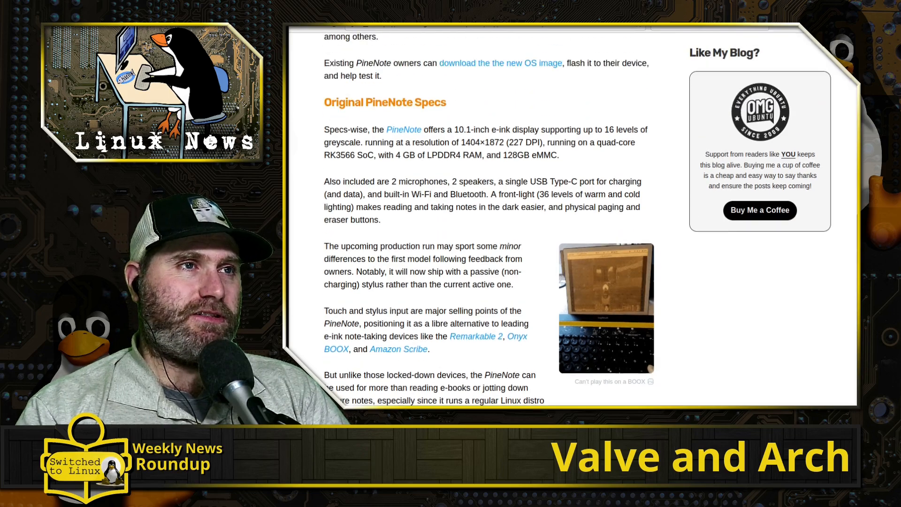
scroll(down, 3)
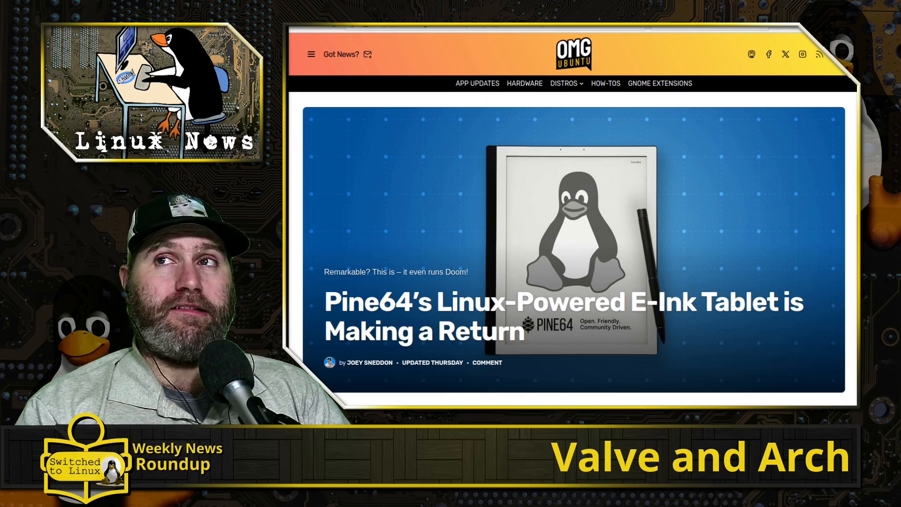
scroll(down, 3)
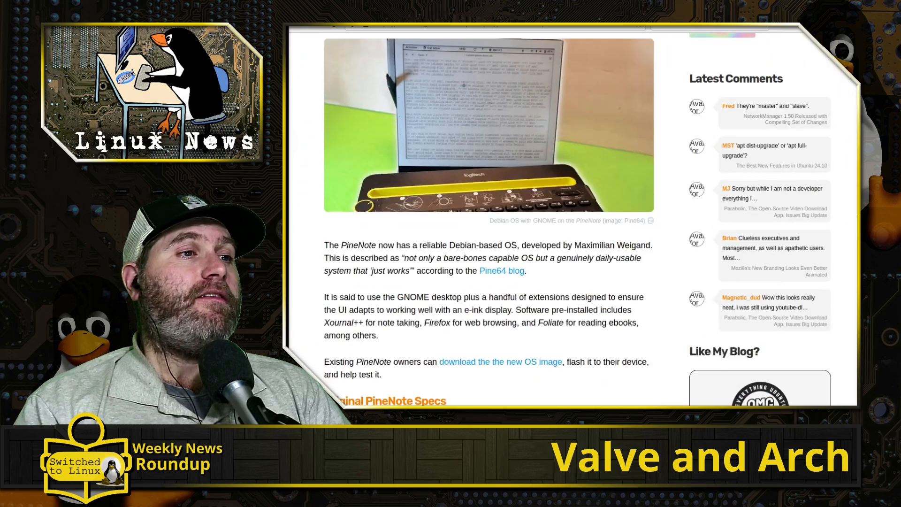